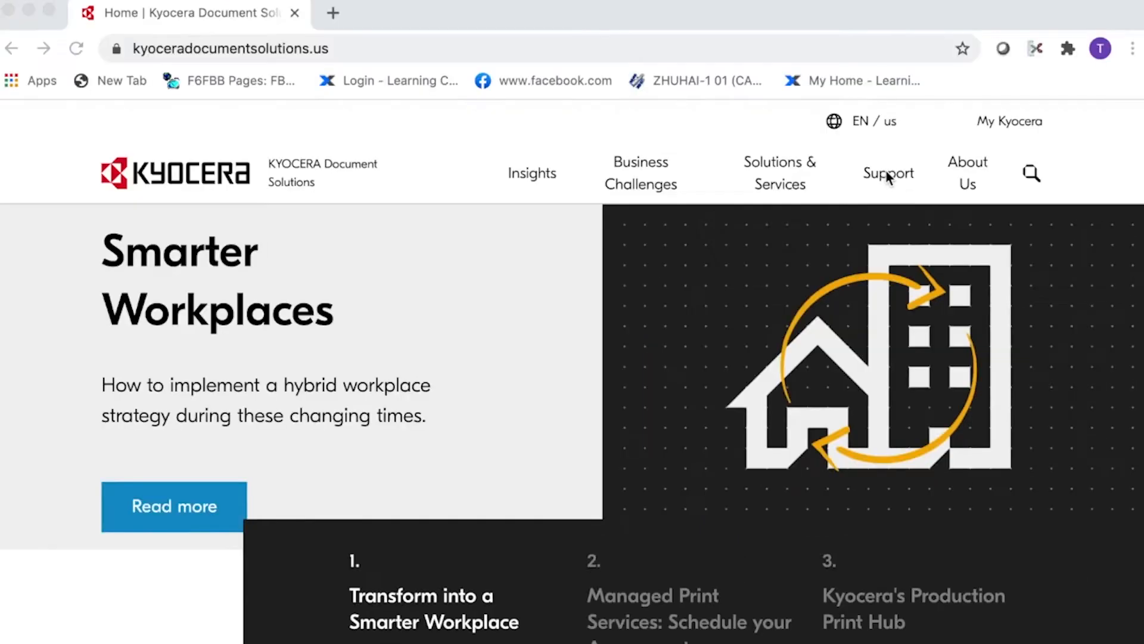
# Go to the Download Center from the site's Support menu
pyautogui.click(888, 173)
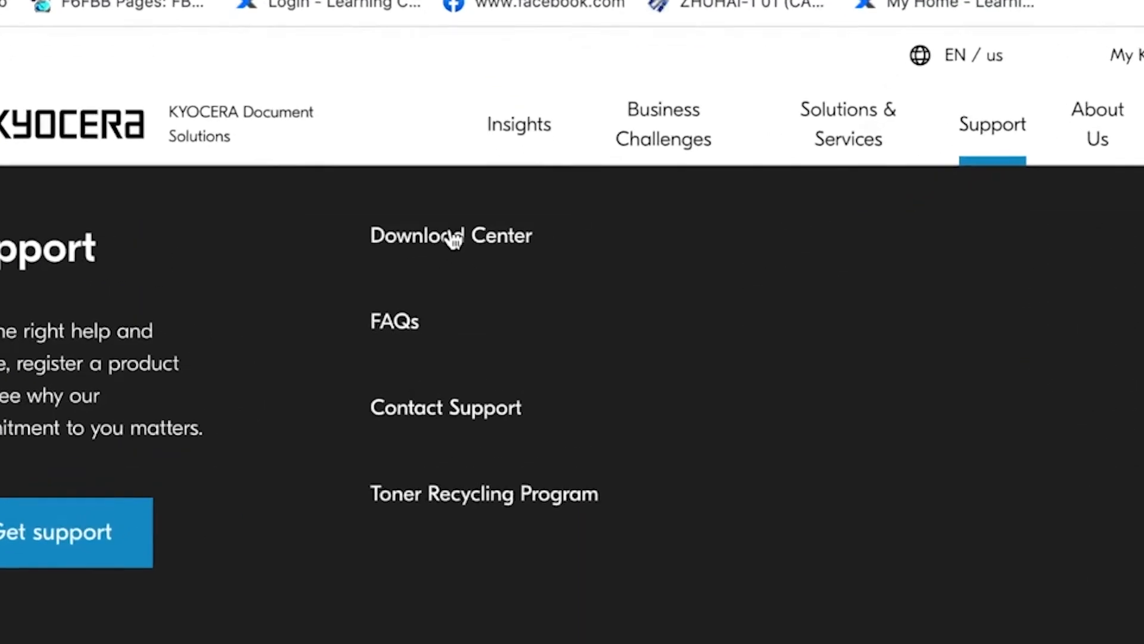
pyautogui.click(451, 235)
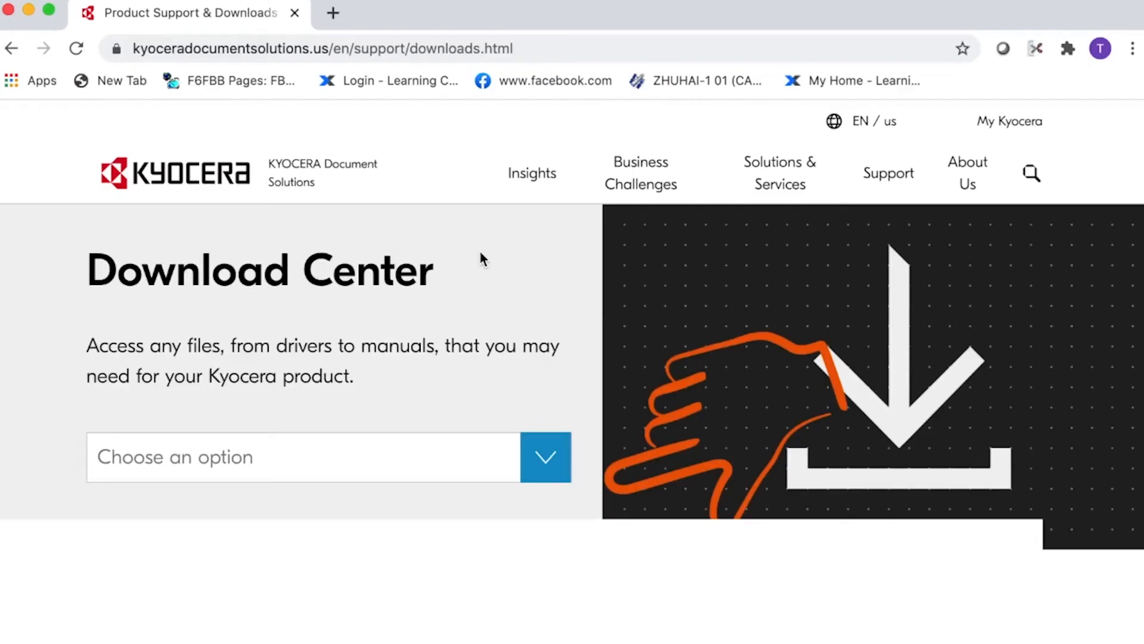
# Choose ECOSYS P5026cdw from the product option dropdown
pyautogui.click(545, 456)
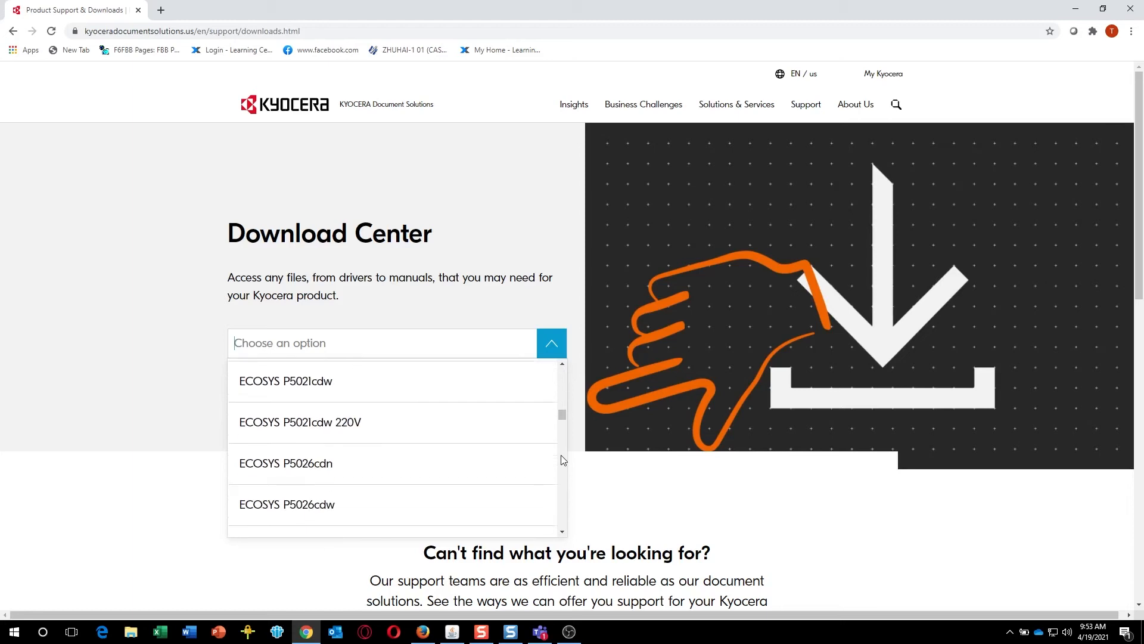
pyautogui.click(287, 504)
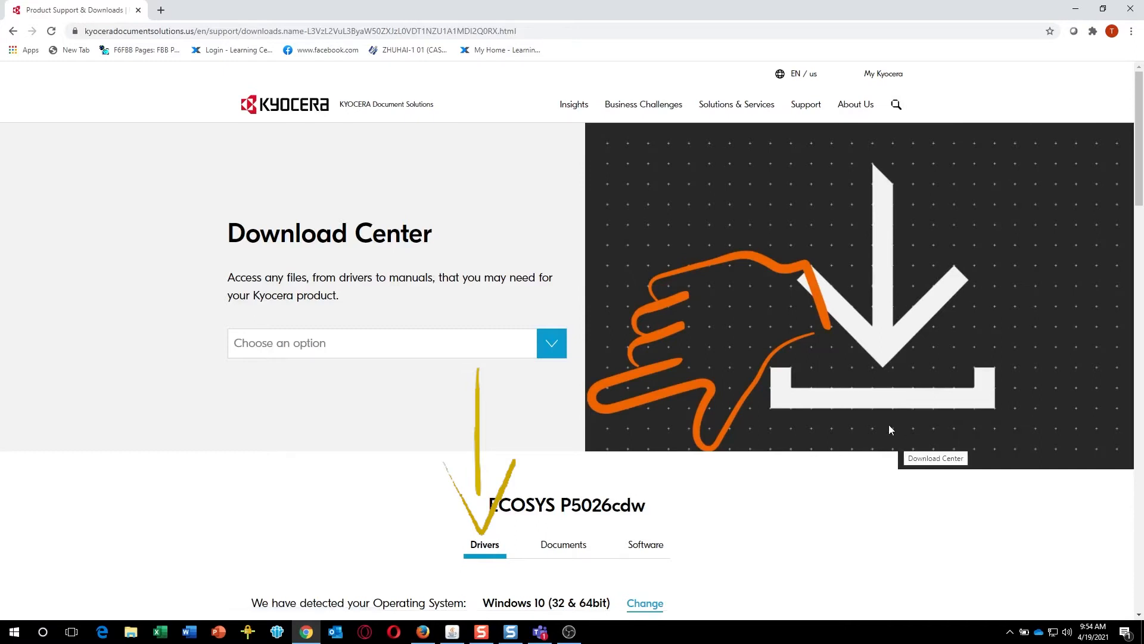
# Download the KX Print Driver 8.1.1109 installer from the Drivers list
pyautogui.scroll(-3)
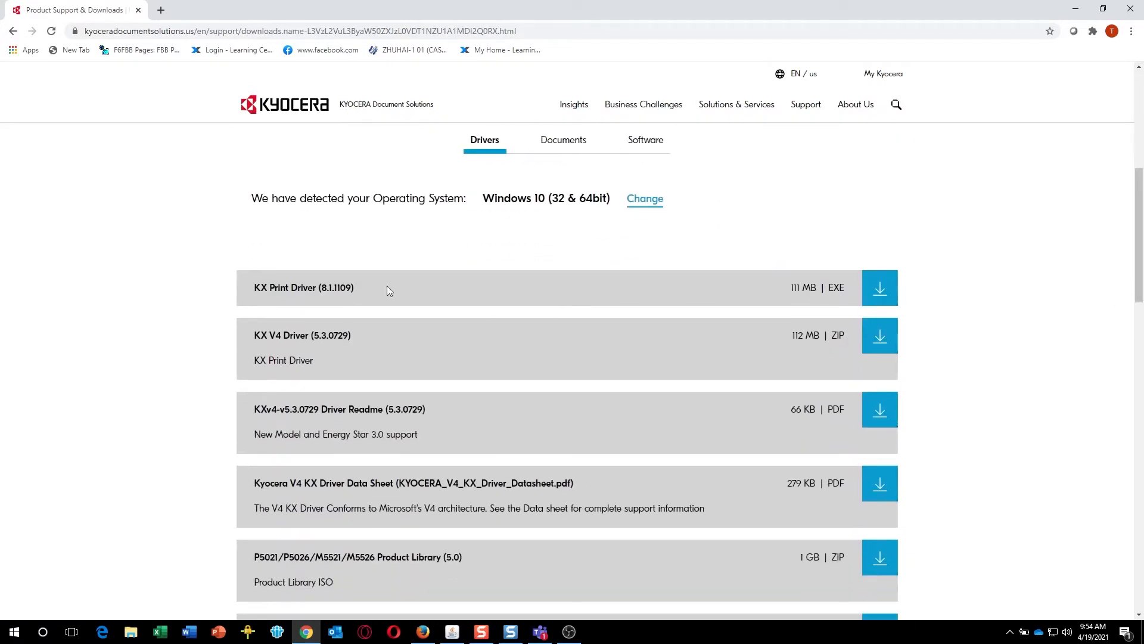
pyautogui.moveTo(893, 303)
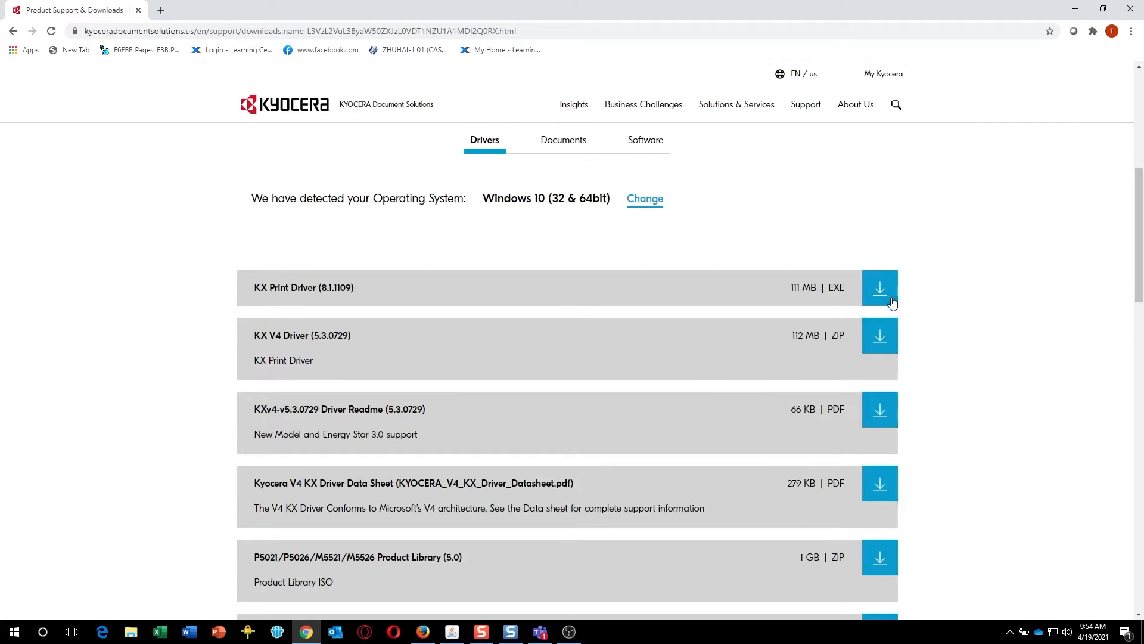
pyautogui.click(878, 286)
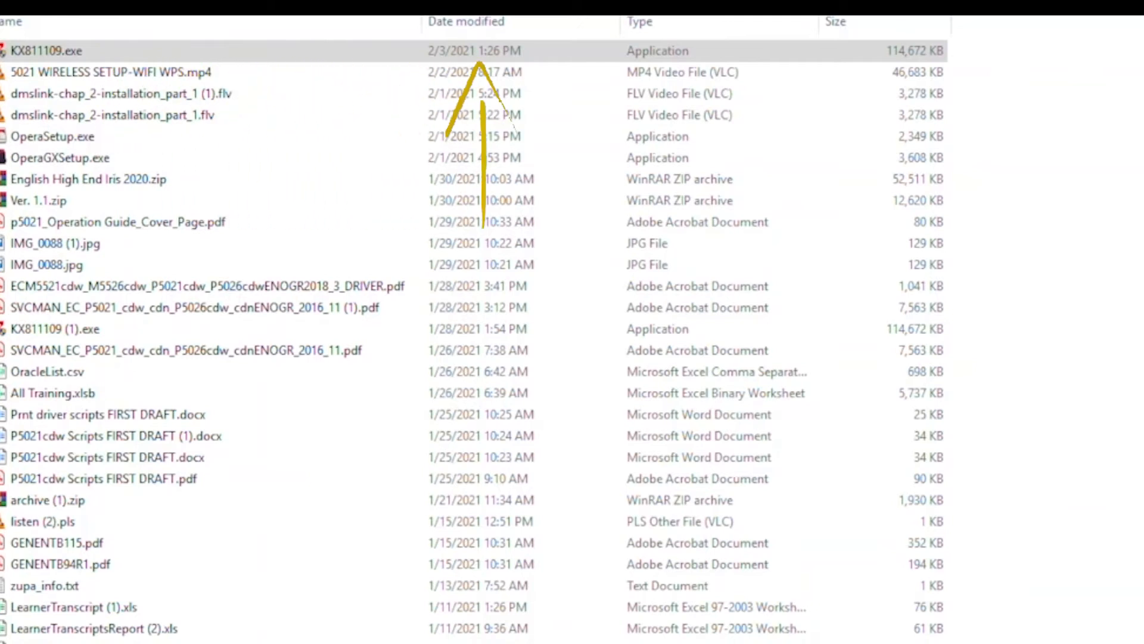
# Run KX811109.exe from Downloads to extract the driver files
pyautogui.scroll(-3)
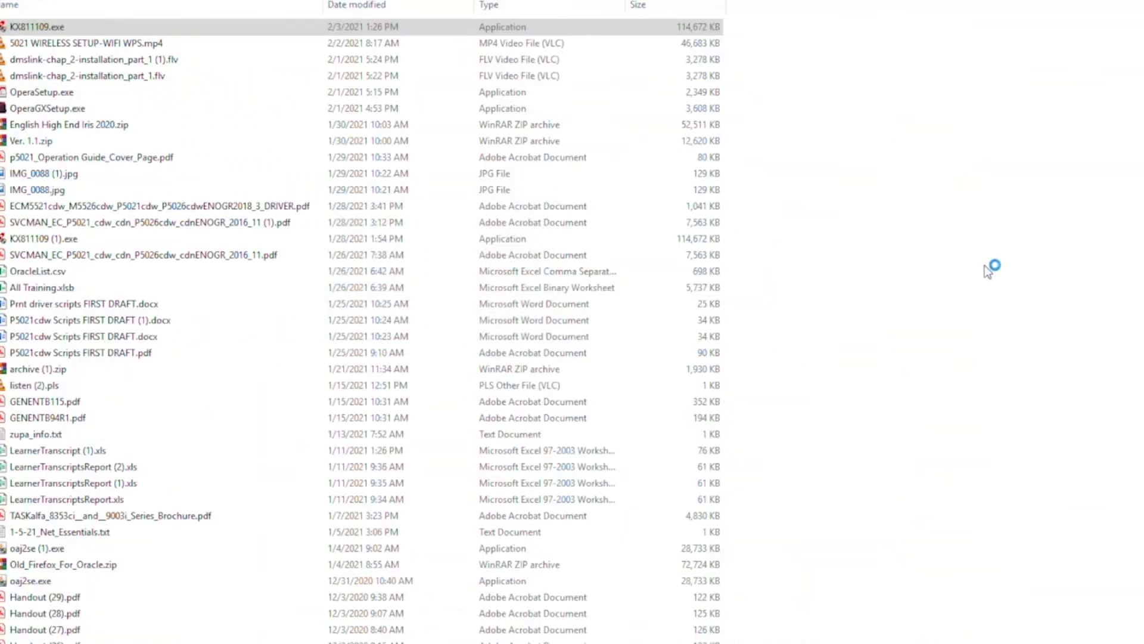
pyautogui.doubleClick(37, 27)
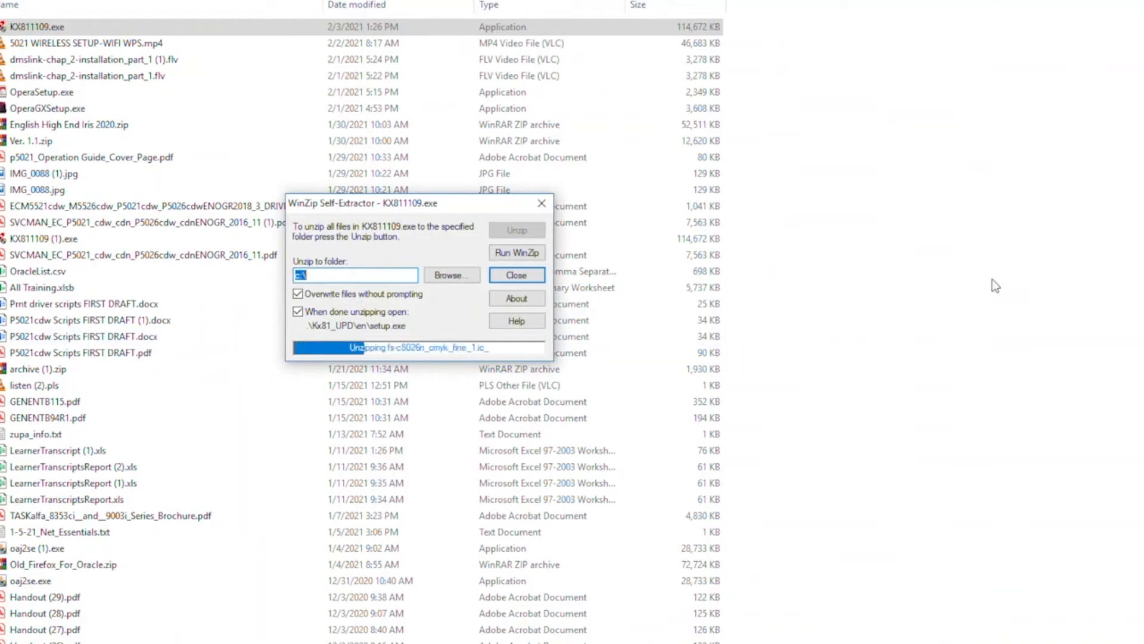
pyautogui.click(516, 276)
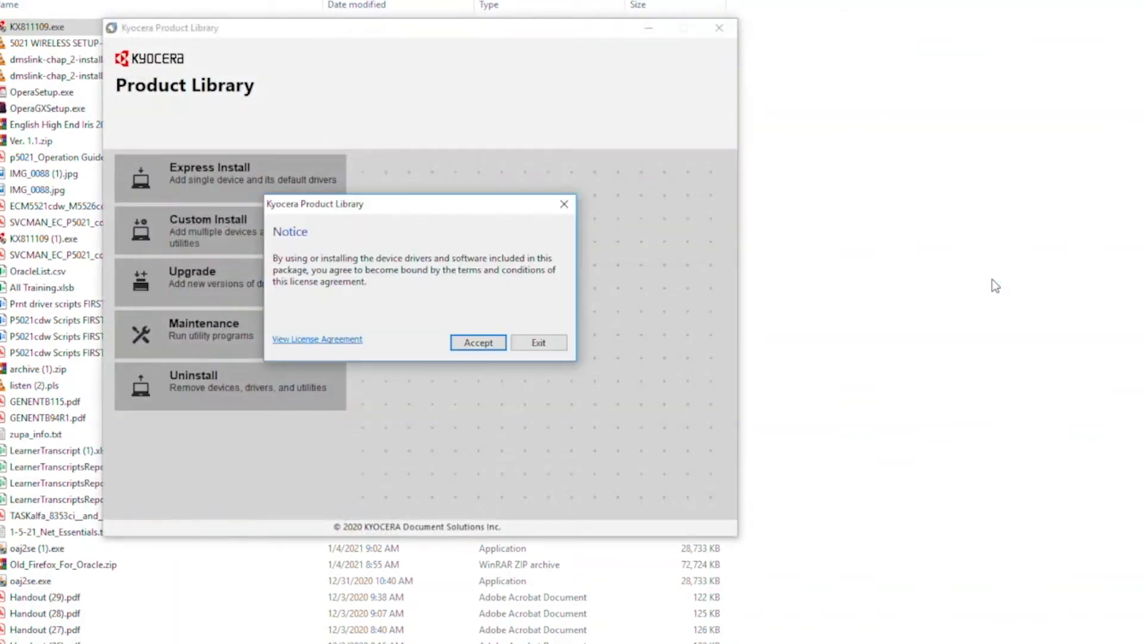
# Accept the license notice and dismiss the Resource and Energy Saving dialog
pyautogui.click(478, 342)
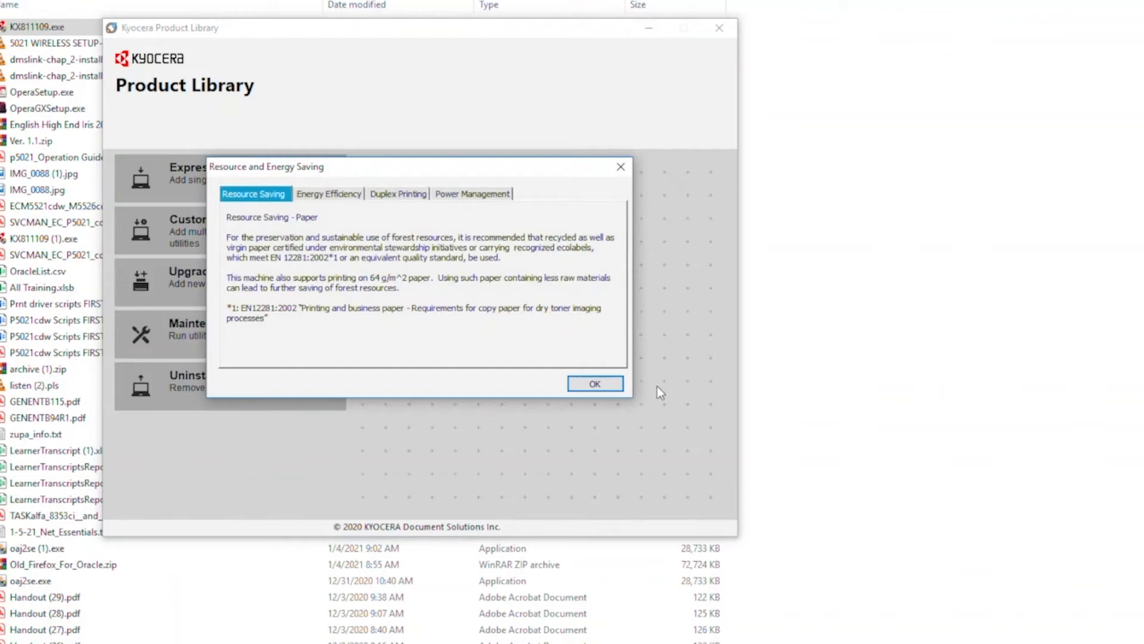
pyautogui.click(595, 383)
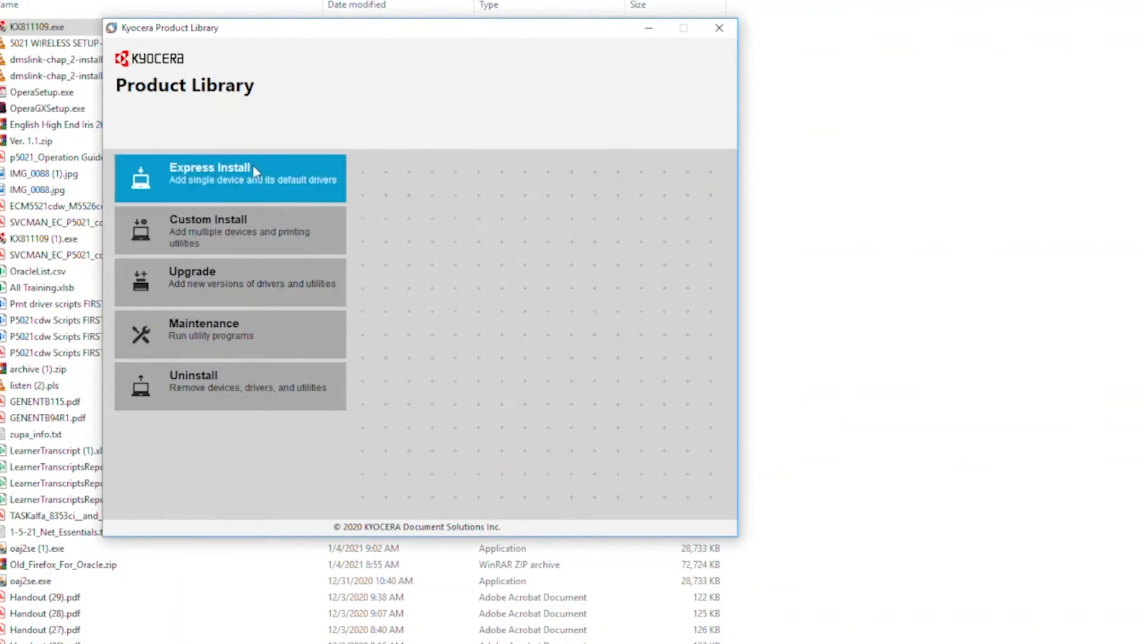
# Express Install ECOSYS P5026cdw on USB001 without Status Monitor 5
pyautogui.click(219, 178)
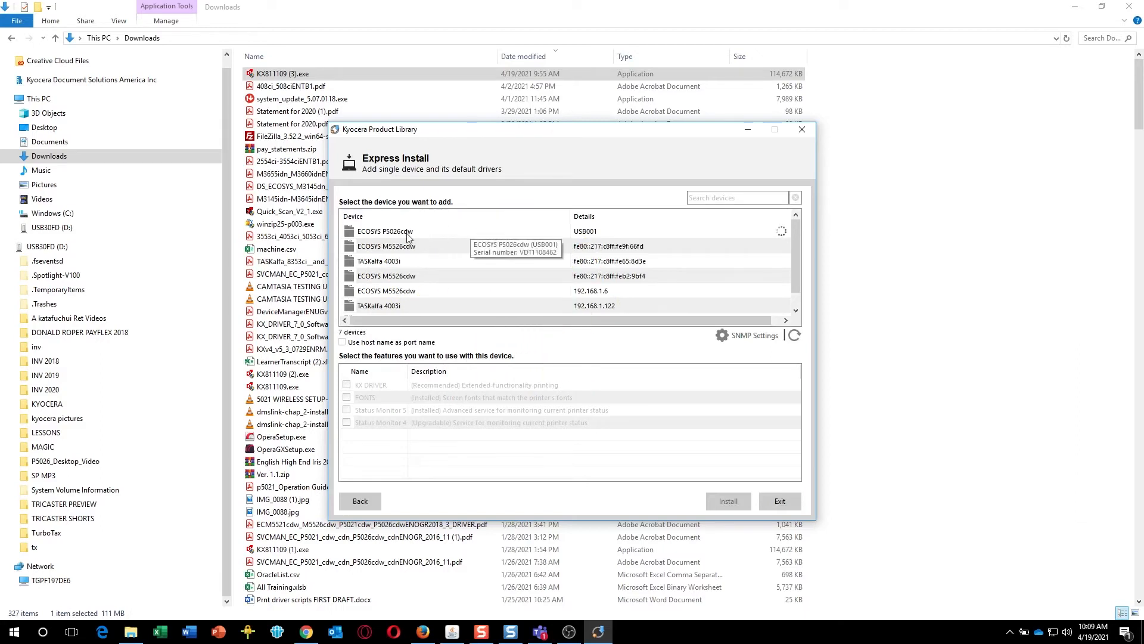
pyautogui.click(384, 231)
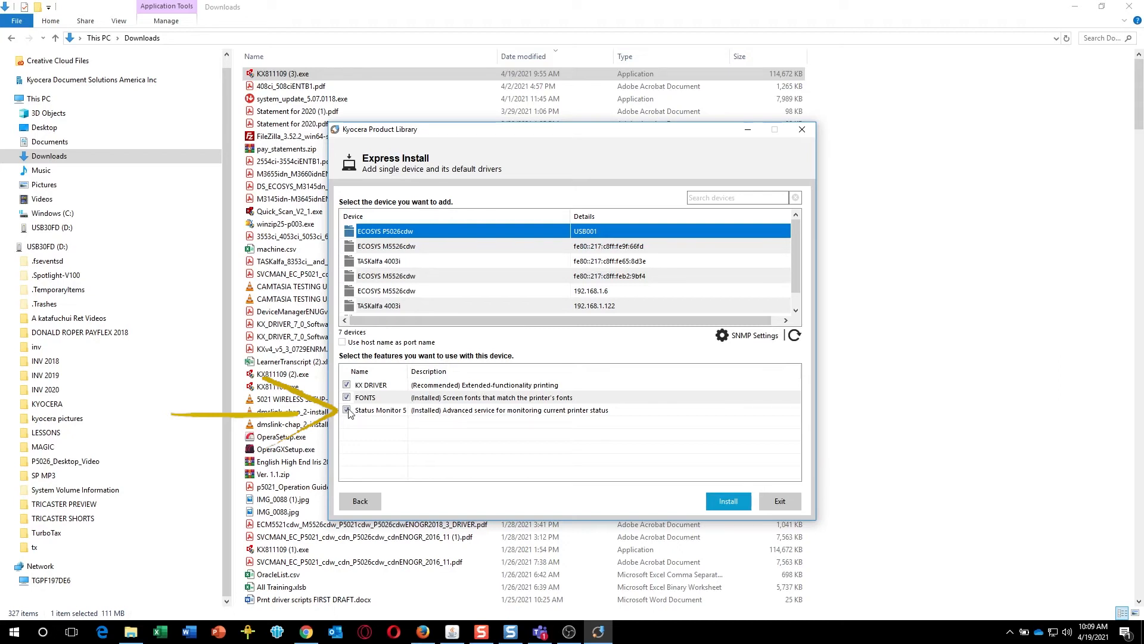
pyautogui.click(347, 409)
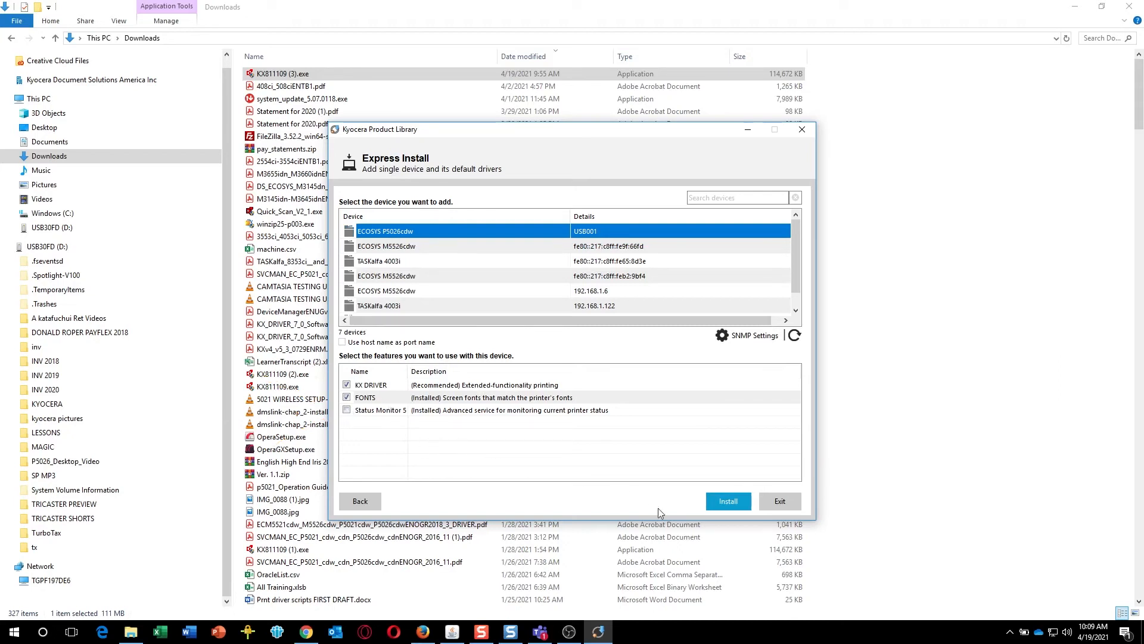
pyautogui.click(727, 500)
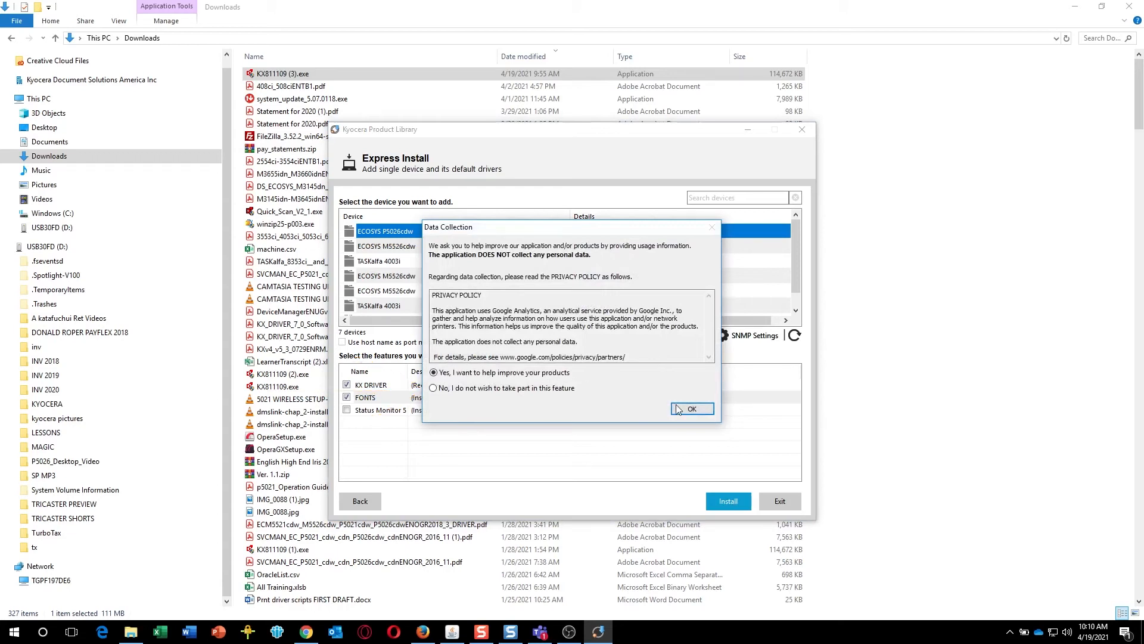
# Keep 'Yes, I want to help improve your products' selected and confirm
pyautogui.click(692, 408)
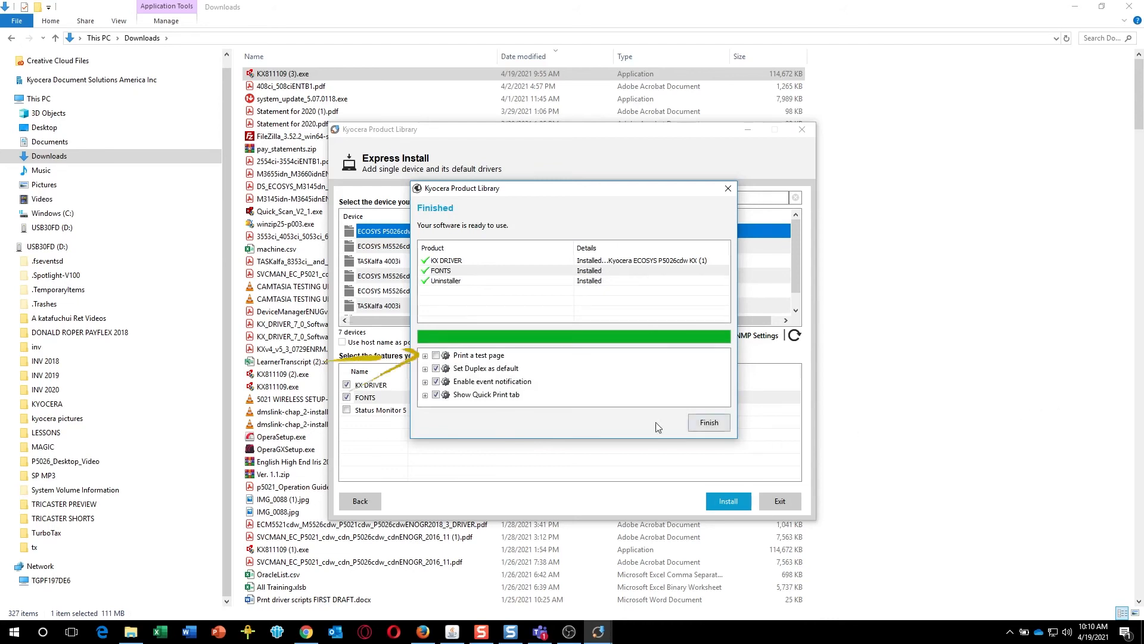
# Enable Print a test page and disable Set Duplex as default
pyautogui.click(426, 355)
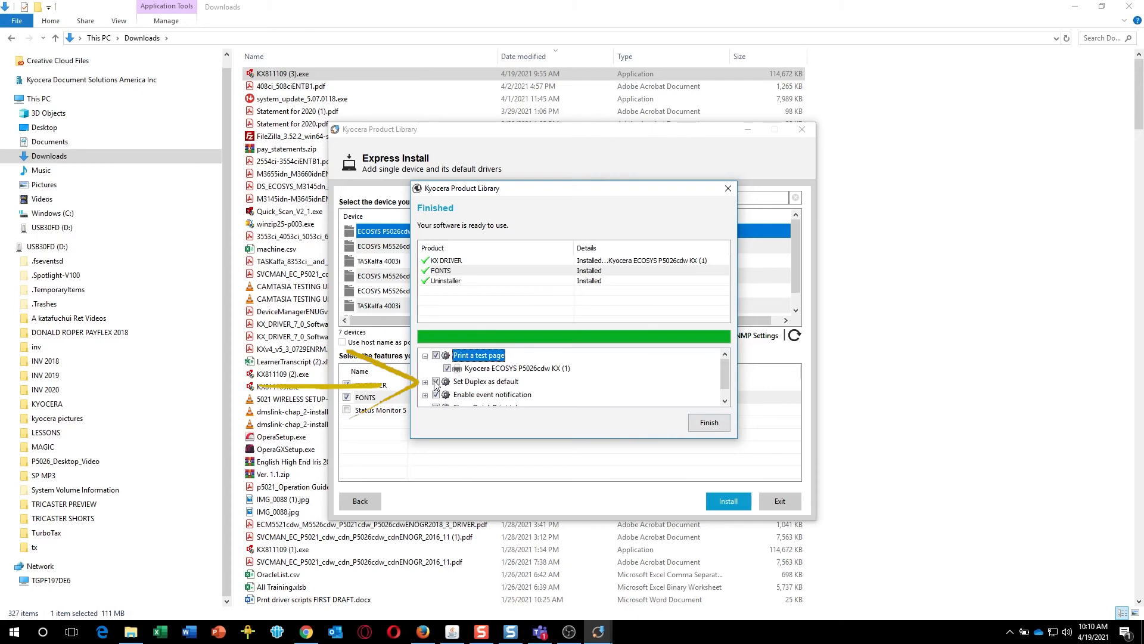
pyautogui.click(485, 381)
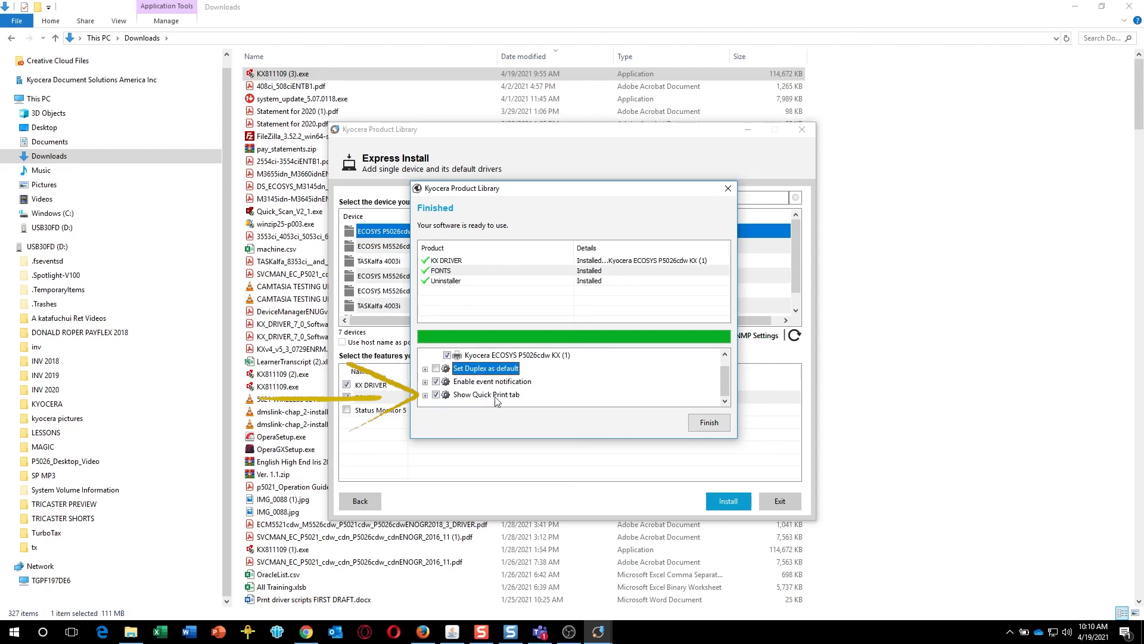
pyautogui.moveTo(516, 402)
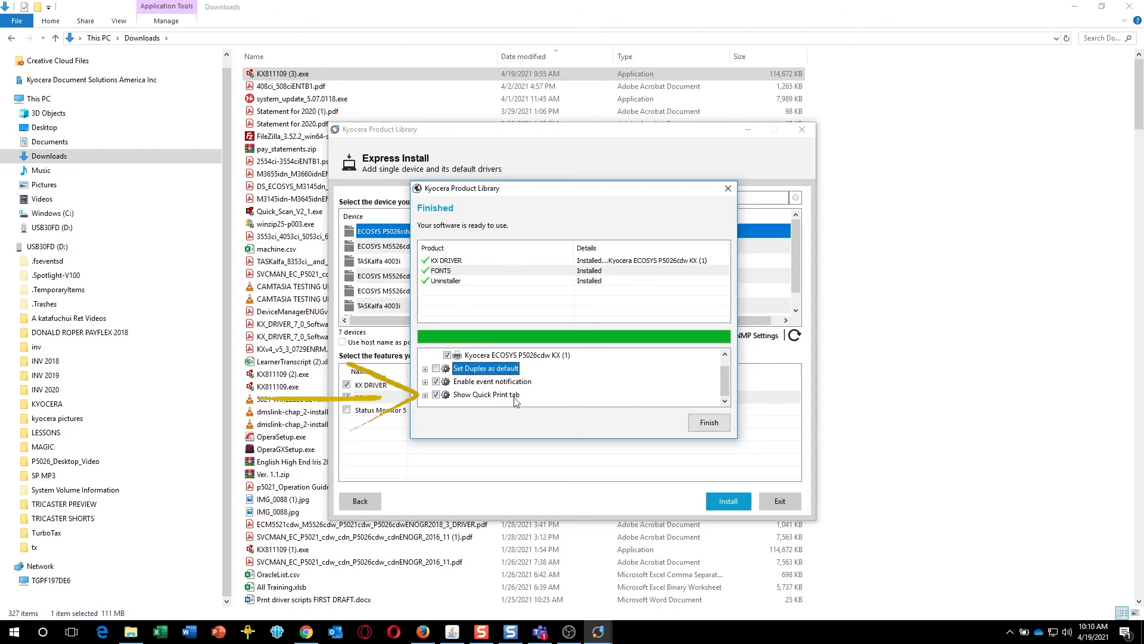